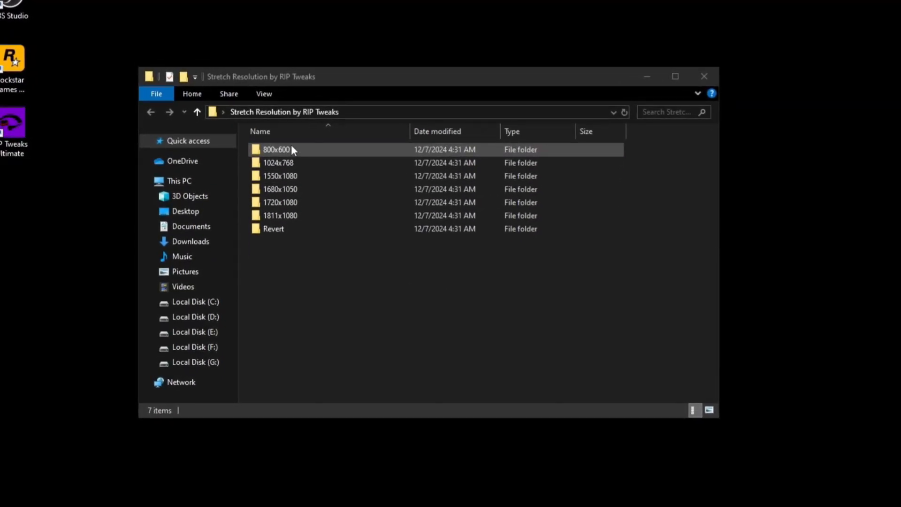
- Review the 800x600 and 1024x768 preset folders, then go to discord.gg/riptw in Chrome
click(275, 149)
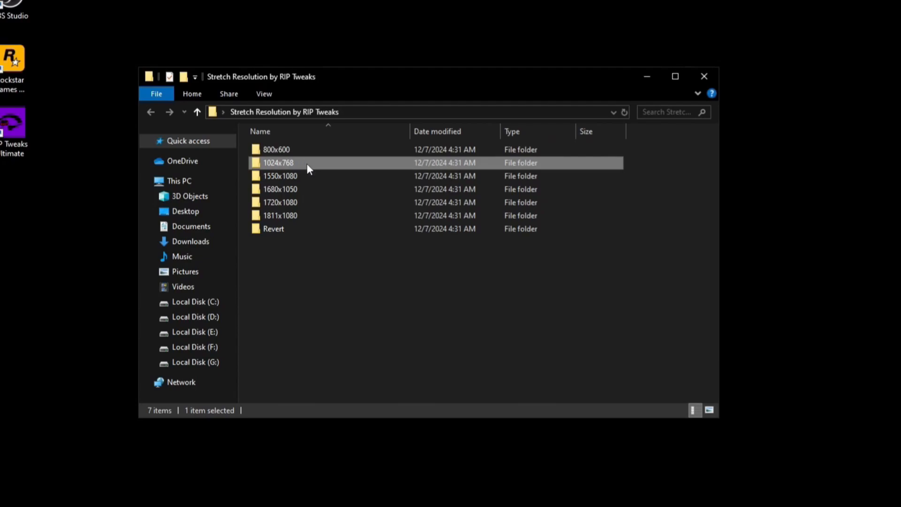
click(675, 76)
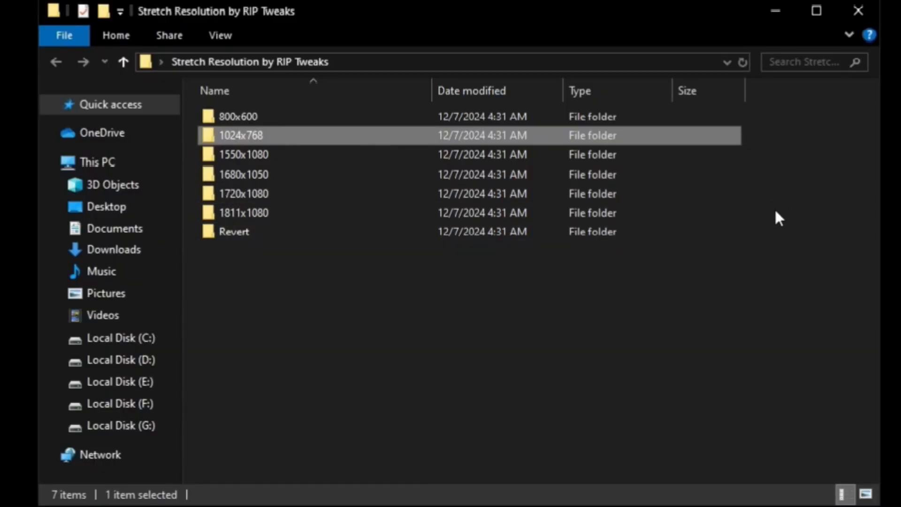
click(478, 386)
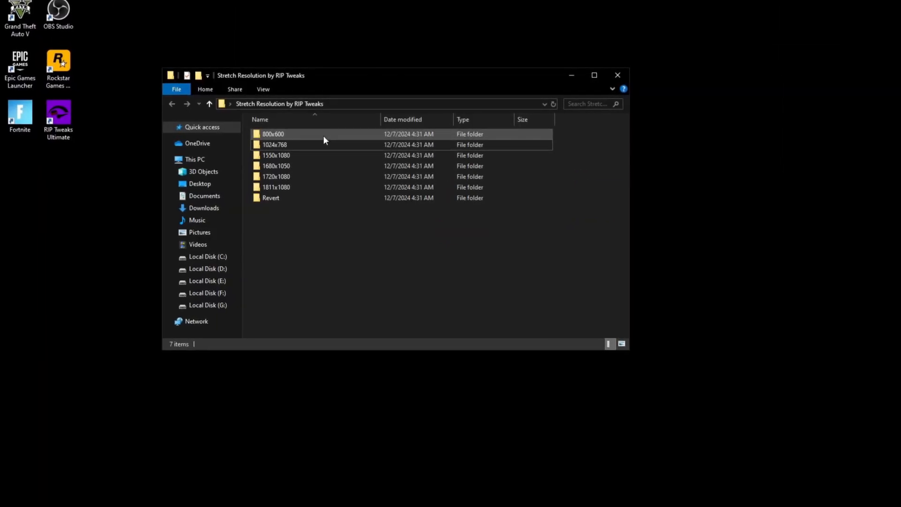
double_click(273, 134)
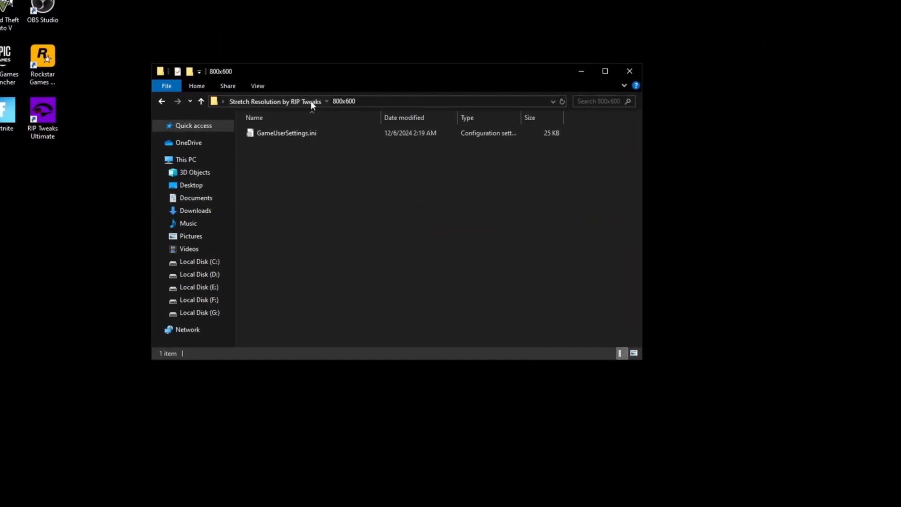
click(192, 97)
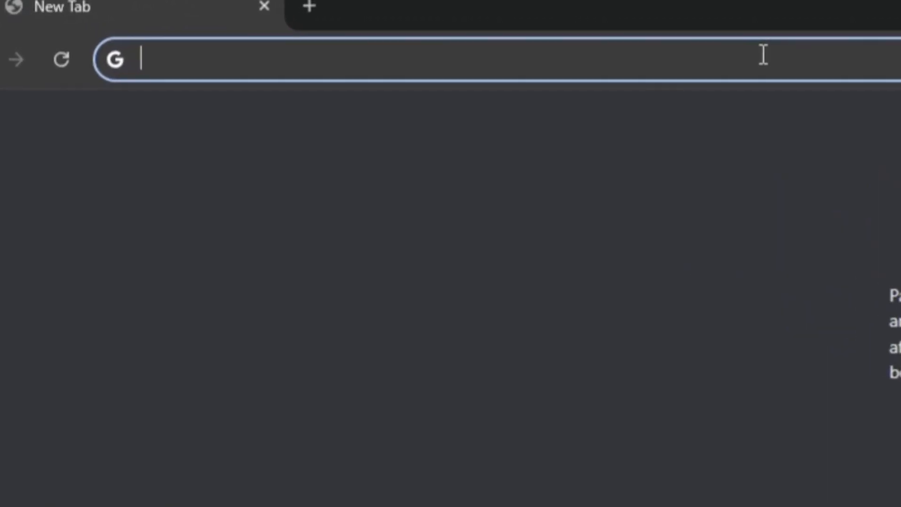
text(discord.gg/riptw)
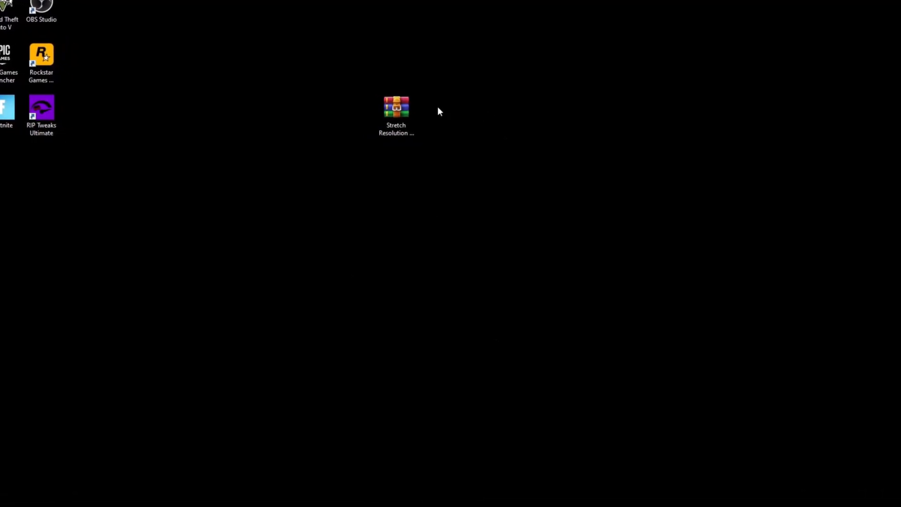
- Open the downloaded archive's Stretch Resolution by RIP Tweaks folder and its 1720x1080 preset
right_click(395, 109)
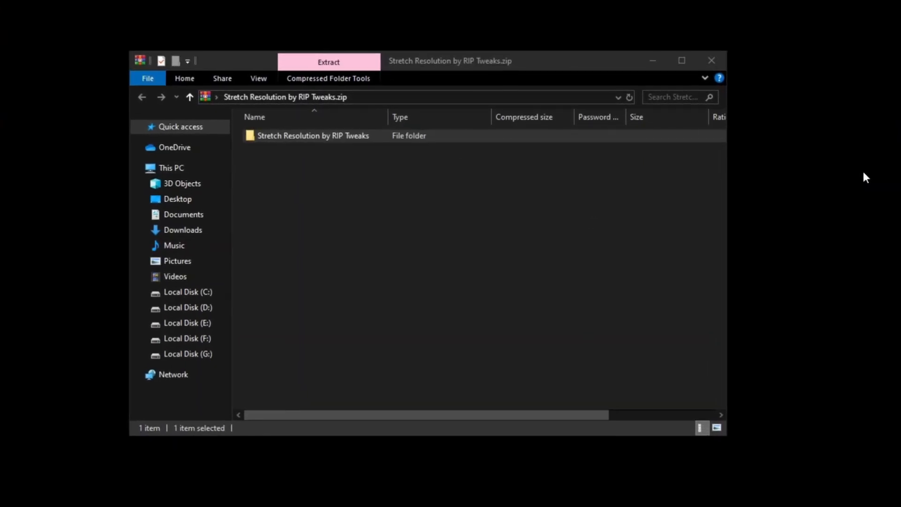
double_click(313, 135)
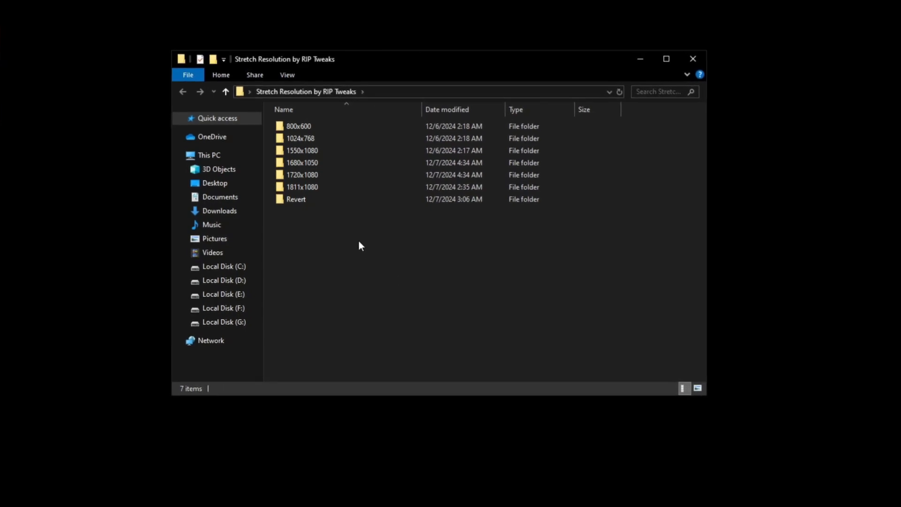
click(302, 163)
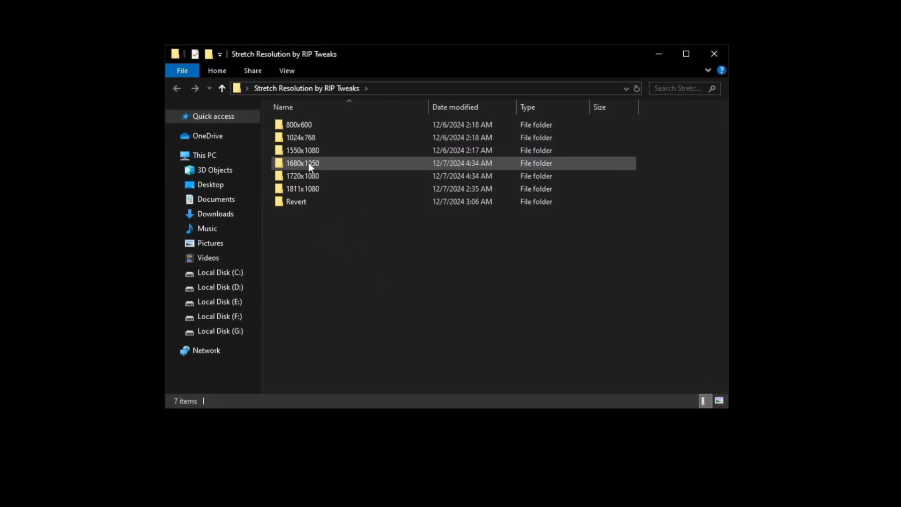
double_click(302, 176)
text(%)
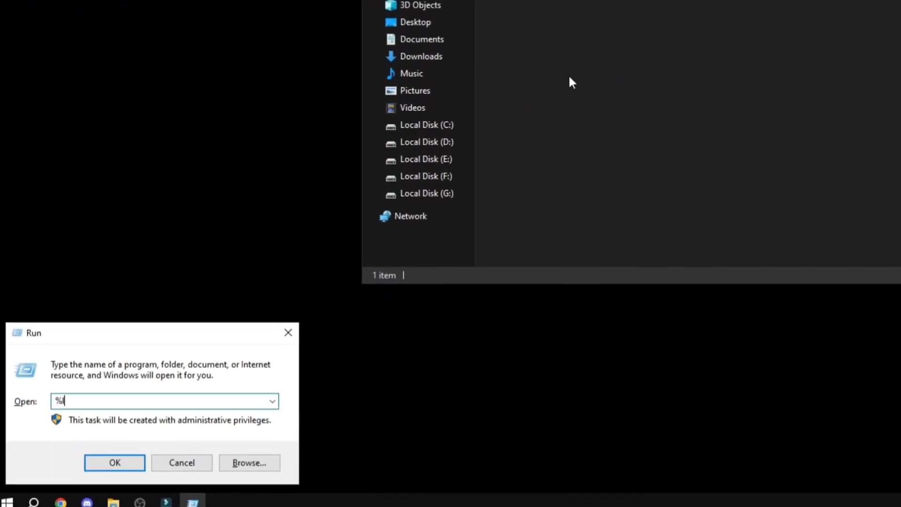
- Go to FortniteGame's WindowsClient config folder and drag the original GameUserSettings.ini to the desktop
click(115, 463)
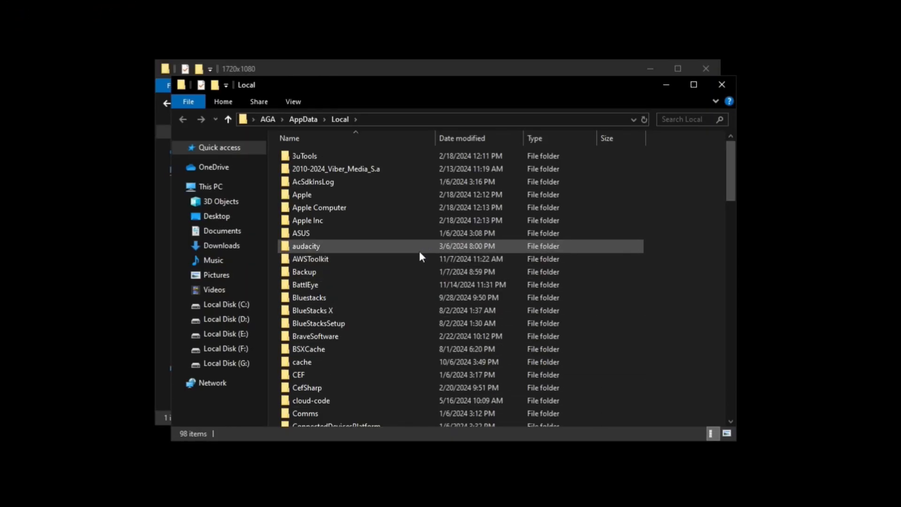
scroll(down, 3)
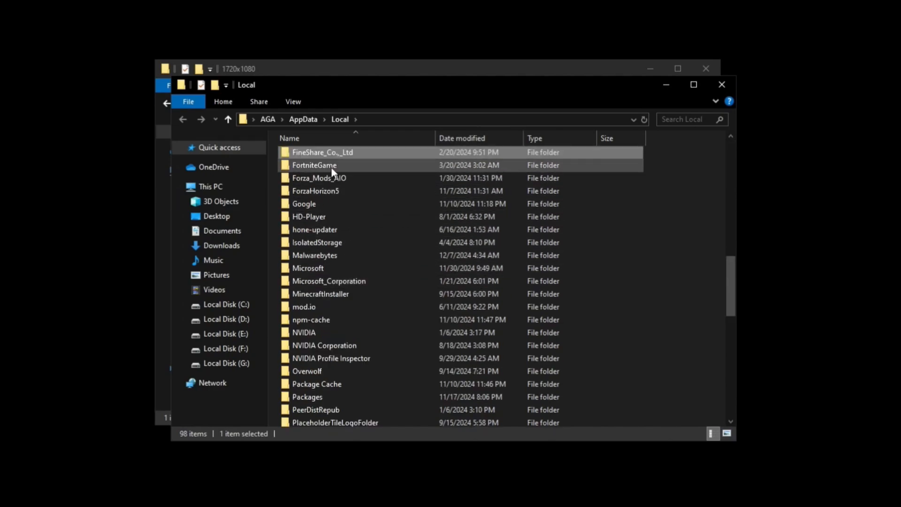
double_click(314, 165)
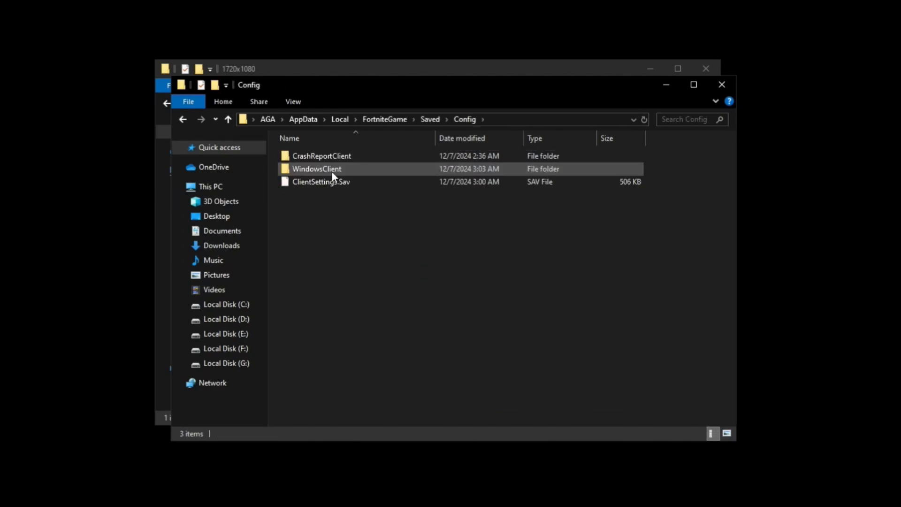
double_click(316, 169)
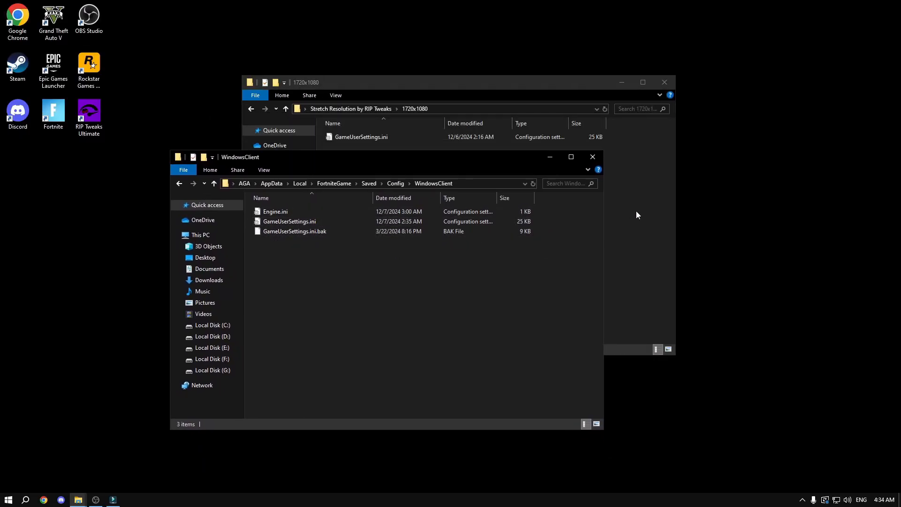
click(289, 221)
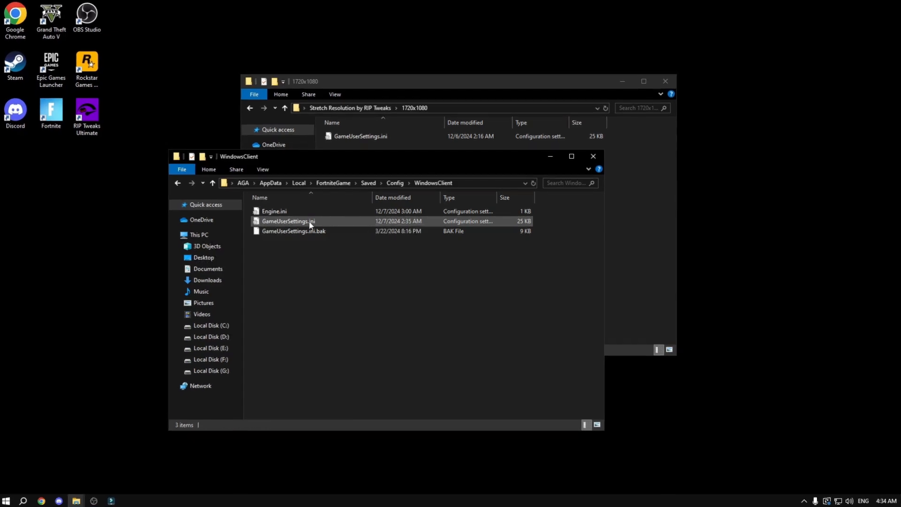
drag(287, 221, 26, 210)
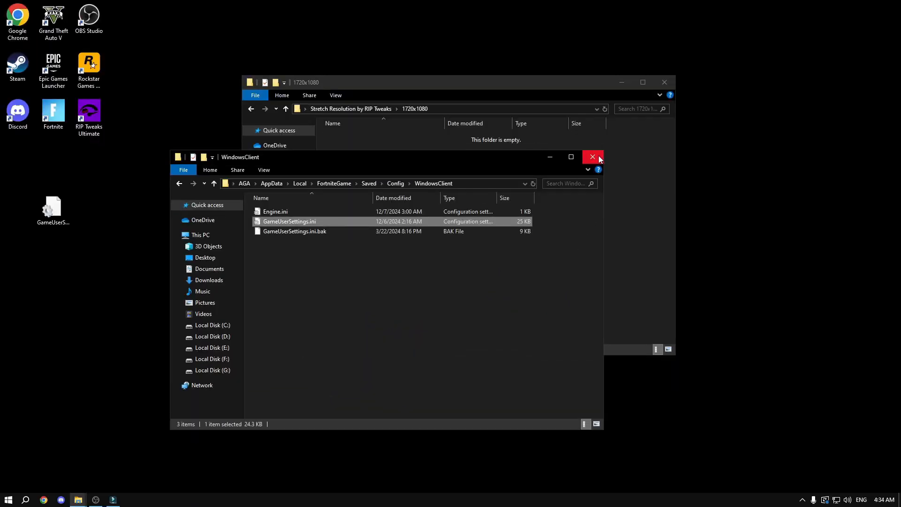
click(592, 157)
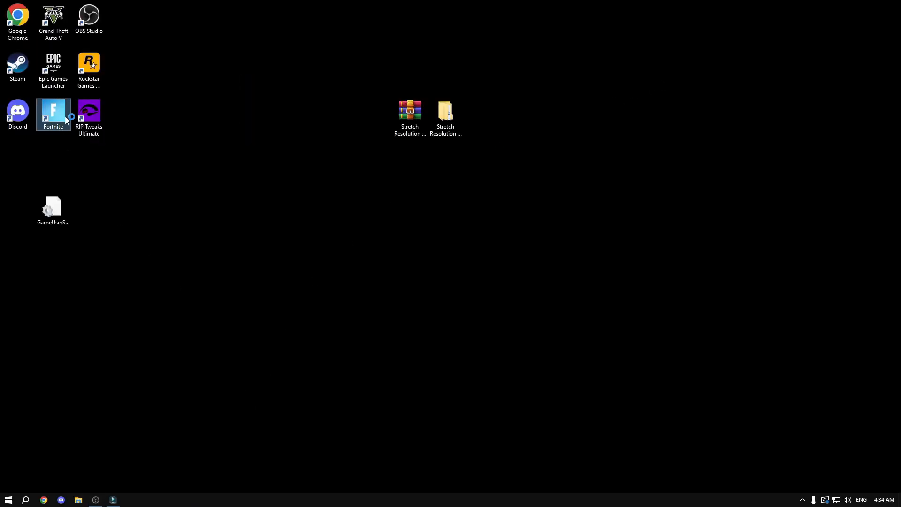
double_click(53, 113)
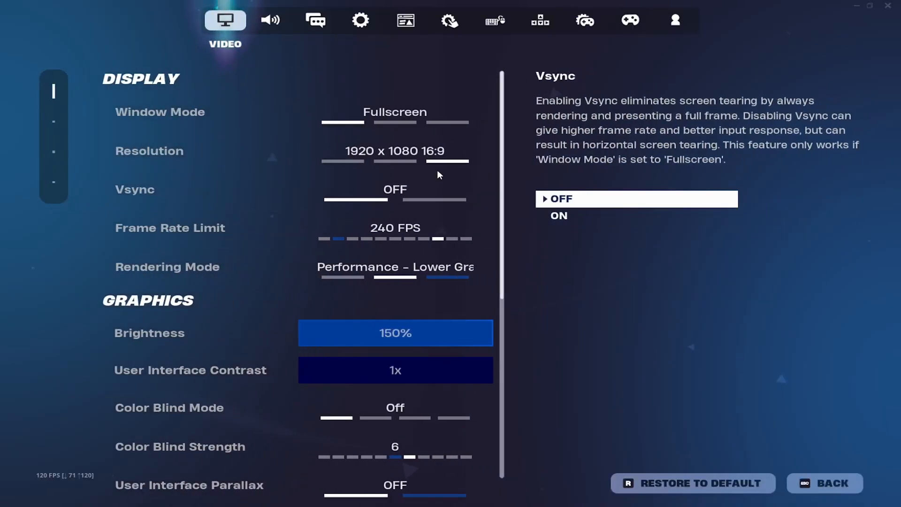
click(395, 151)
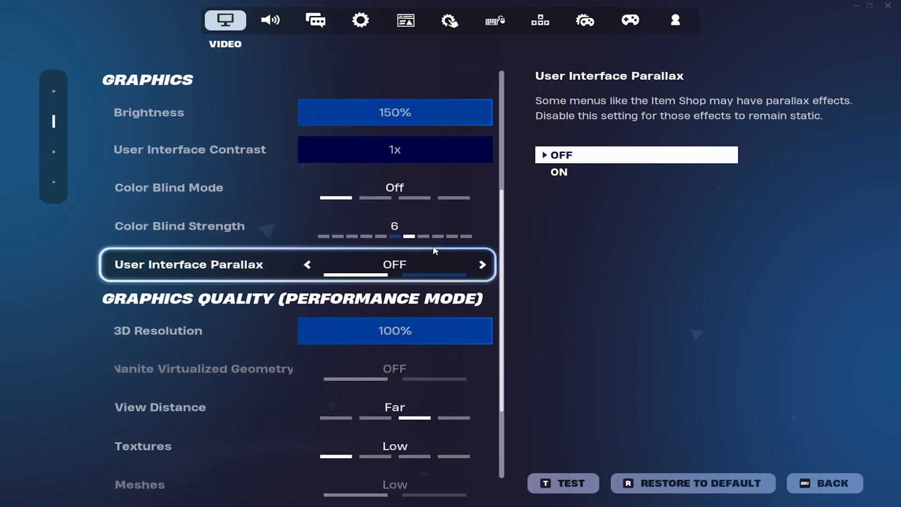
click(824, 483)
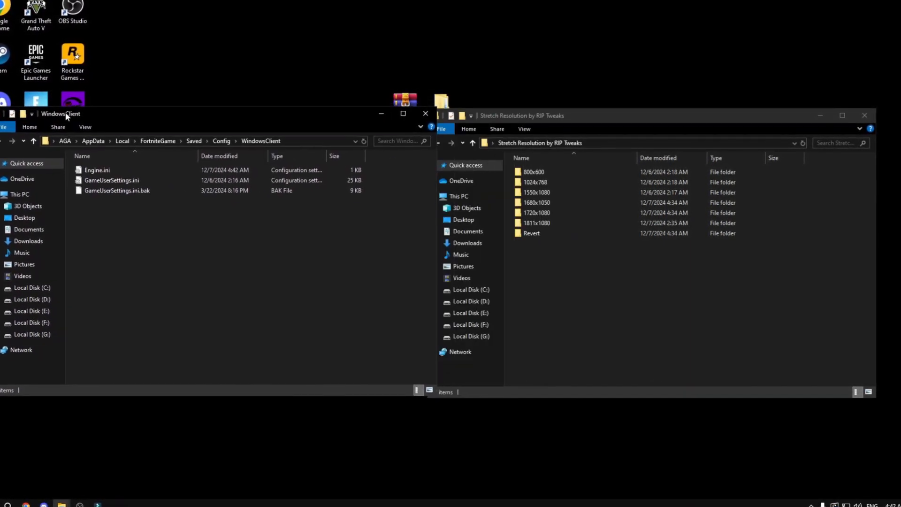
- Replace WindowsClient's GameUserSettings.ini with the stretch pack file and confirm its attributes in Properties
double_click(531, 233)
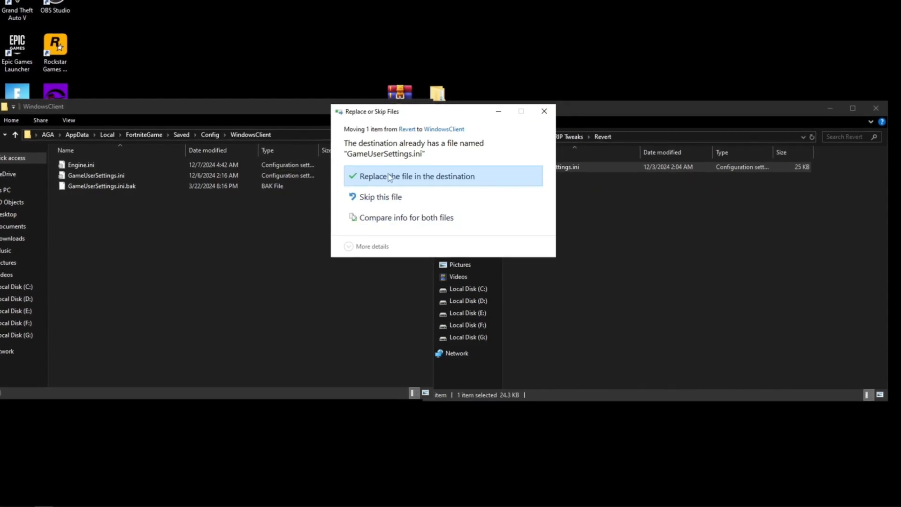
click(416, 176)
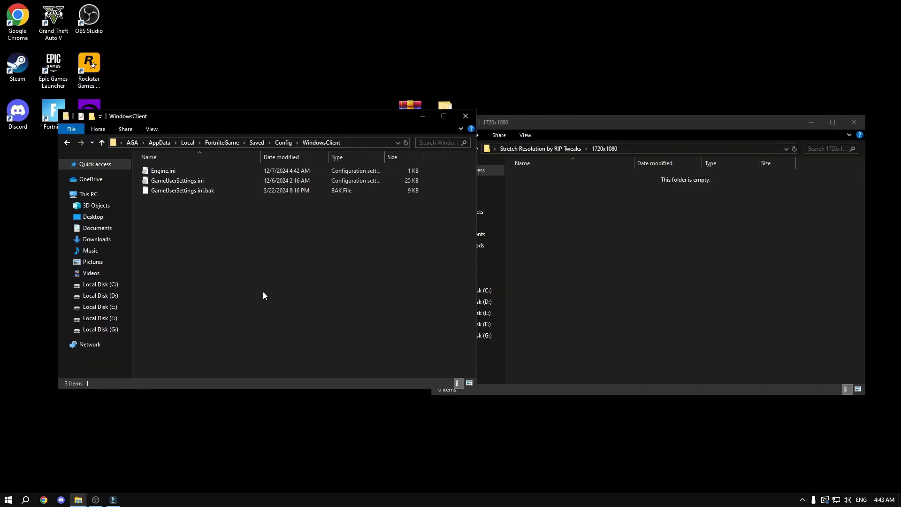
right_click(176, 180)
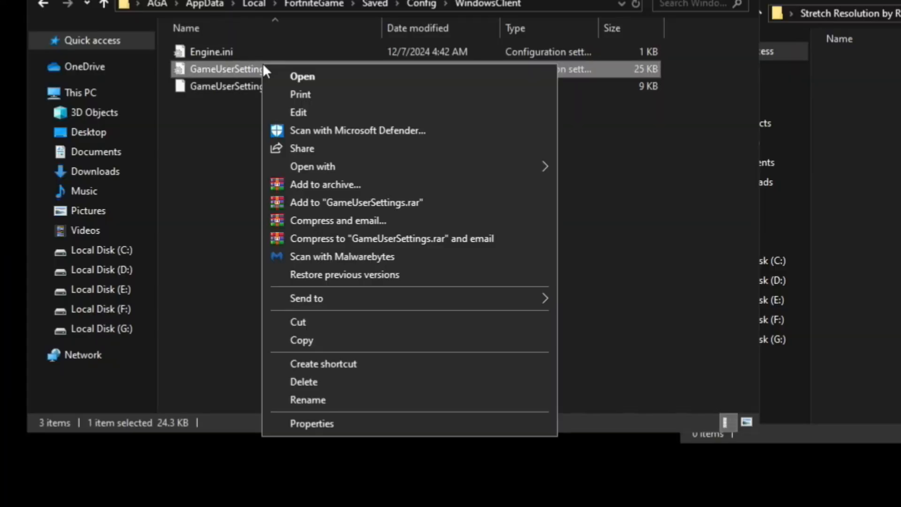
click(312, 424)
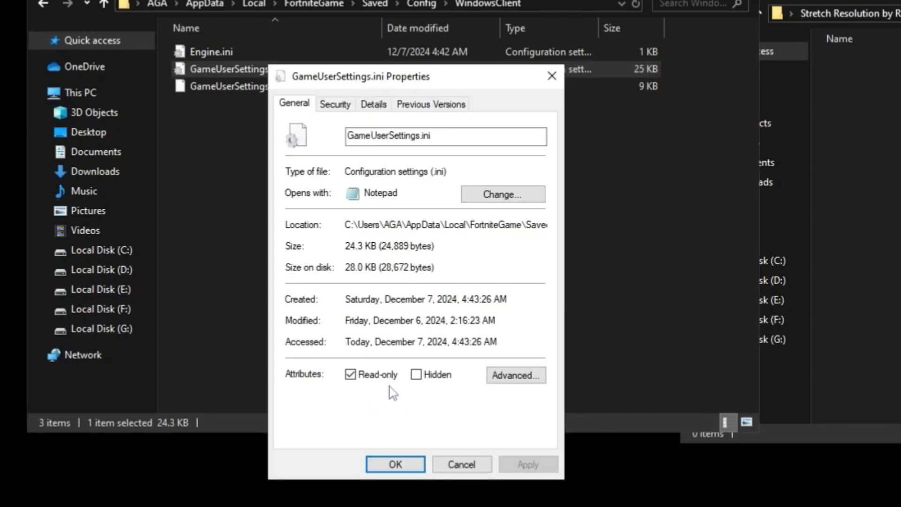
click(394, 464)
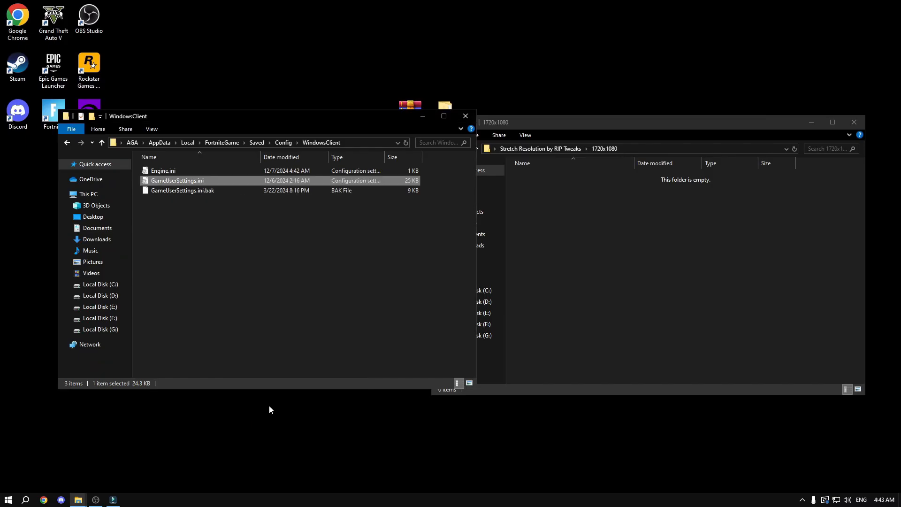
- Open GameUserSettings.ini in Notepad and select the DesiredScreenWidth and height lines for editing
double_click(177, 180)
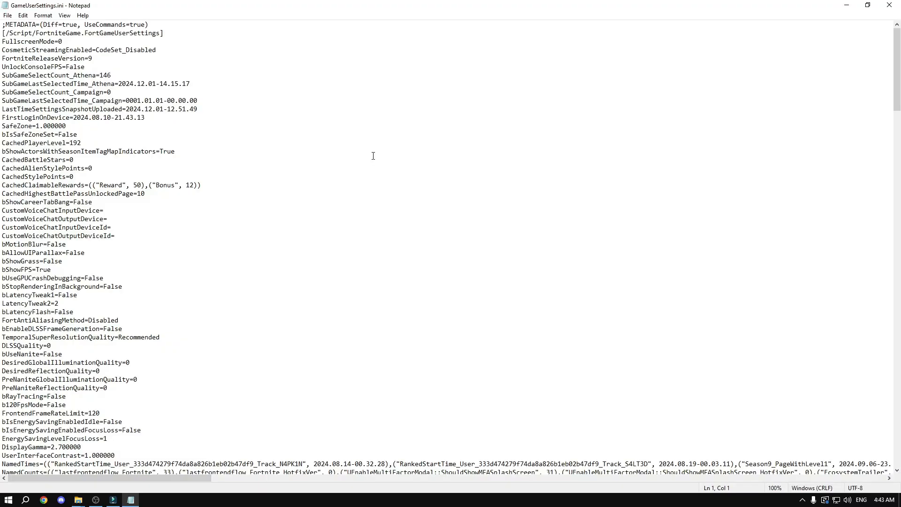
scroll(down, 3)
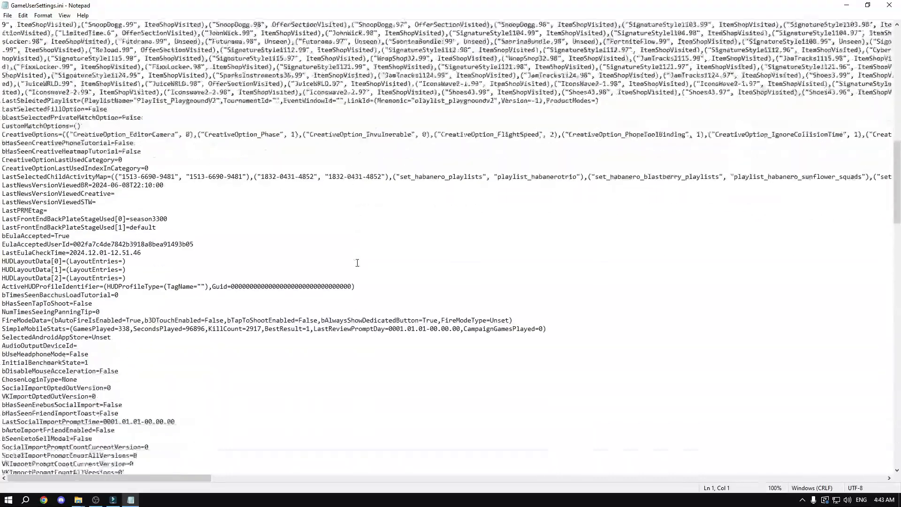
scroll(down, 3)
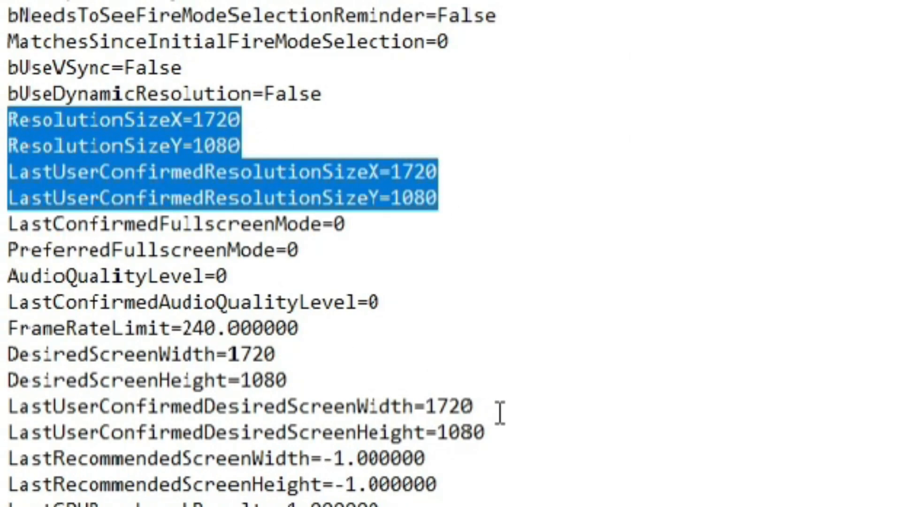
drag(8, 342, 483, 434)
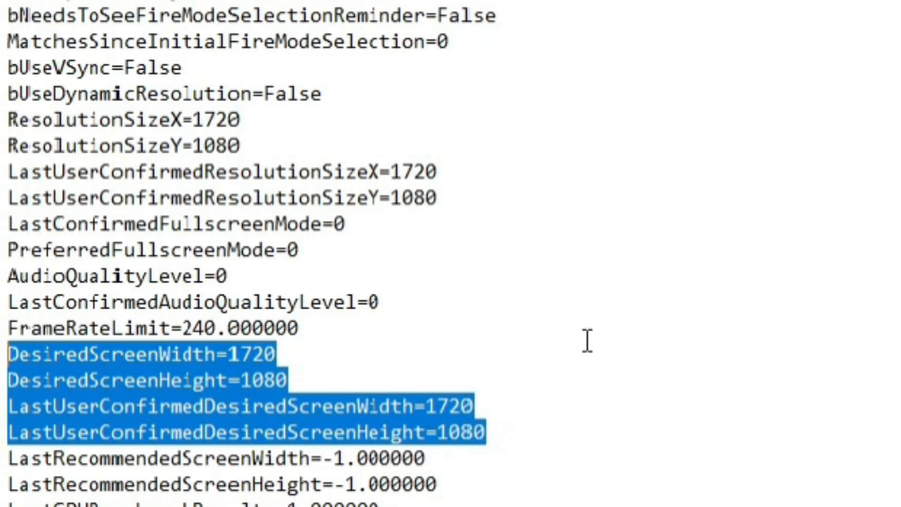
click(236, 119)
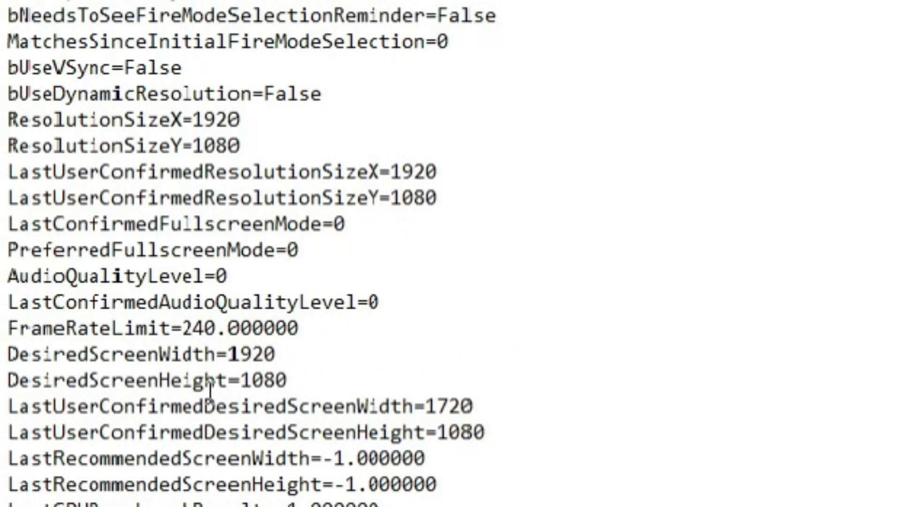
mouse_move(448, 405)
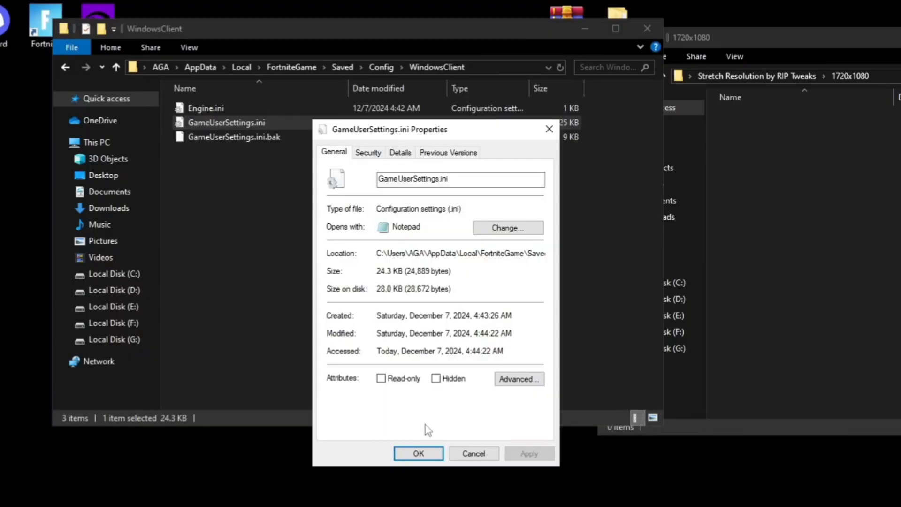
- Tick Read-only for GameUserSettings.ini and close Properties with OK
click(381, 379)
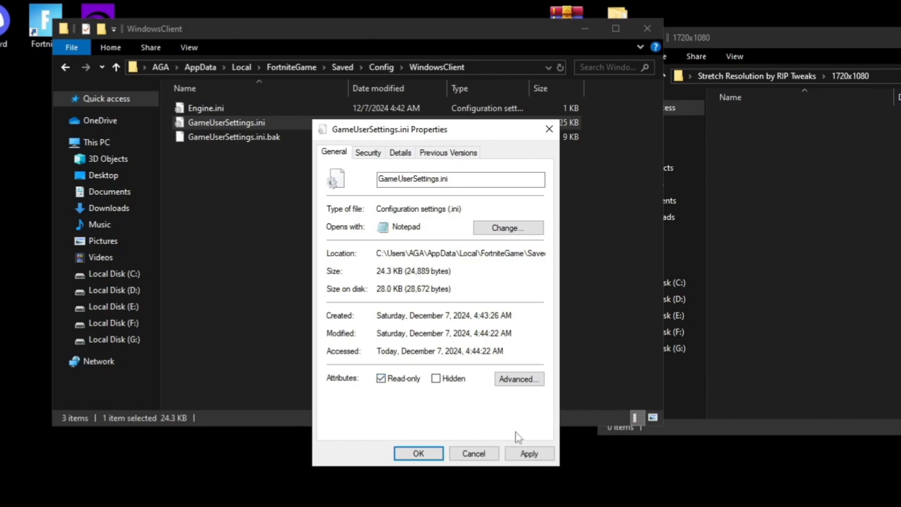
mouse_move(573, 468)
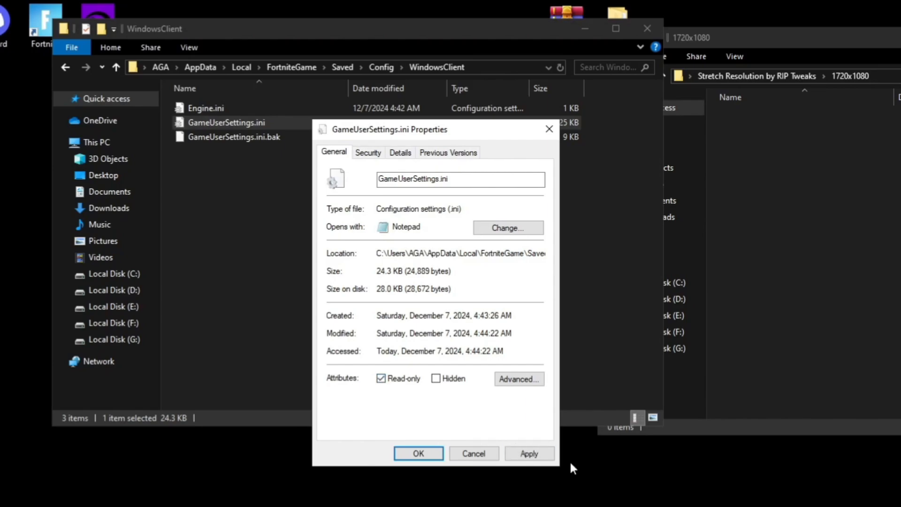
click(417, 453)
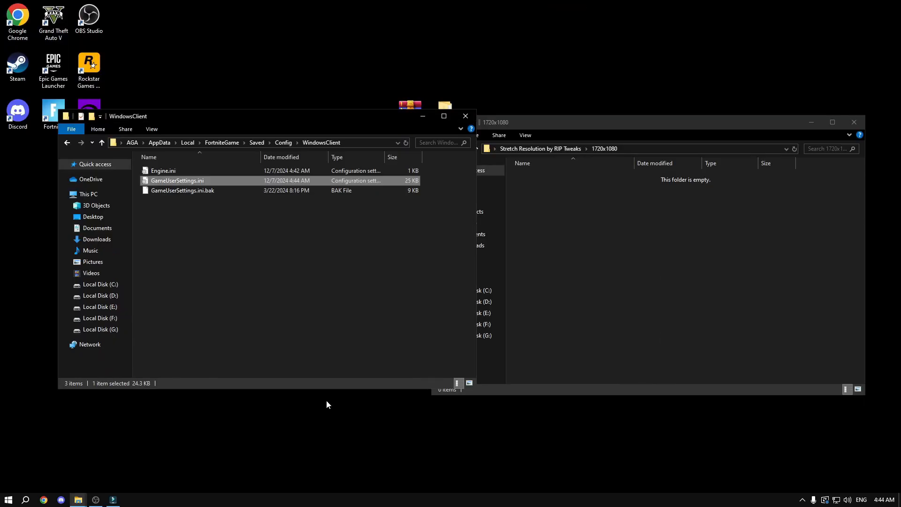